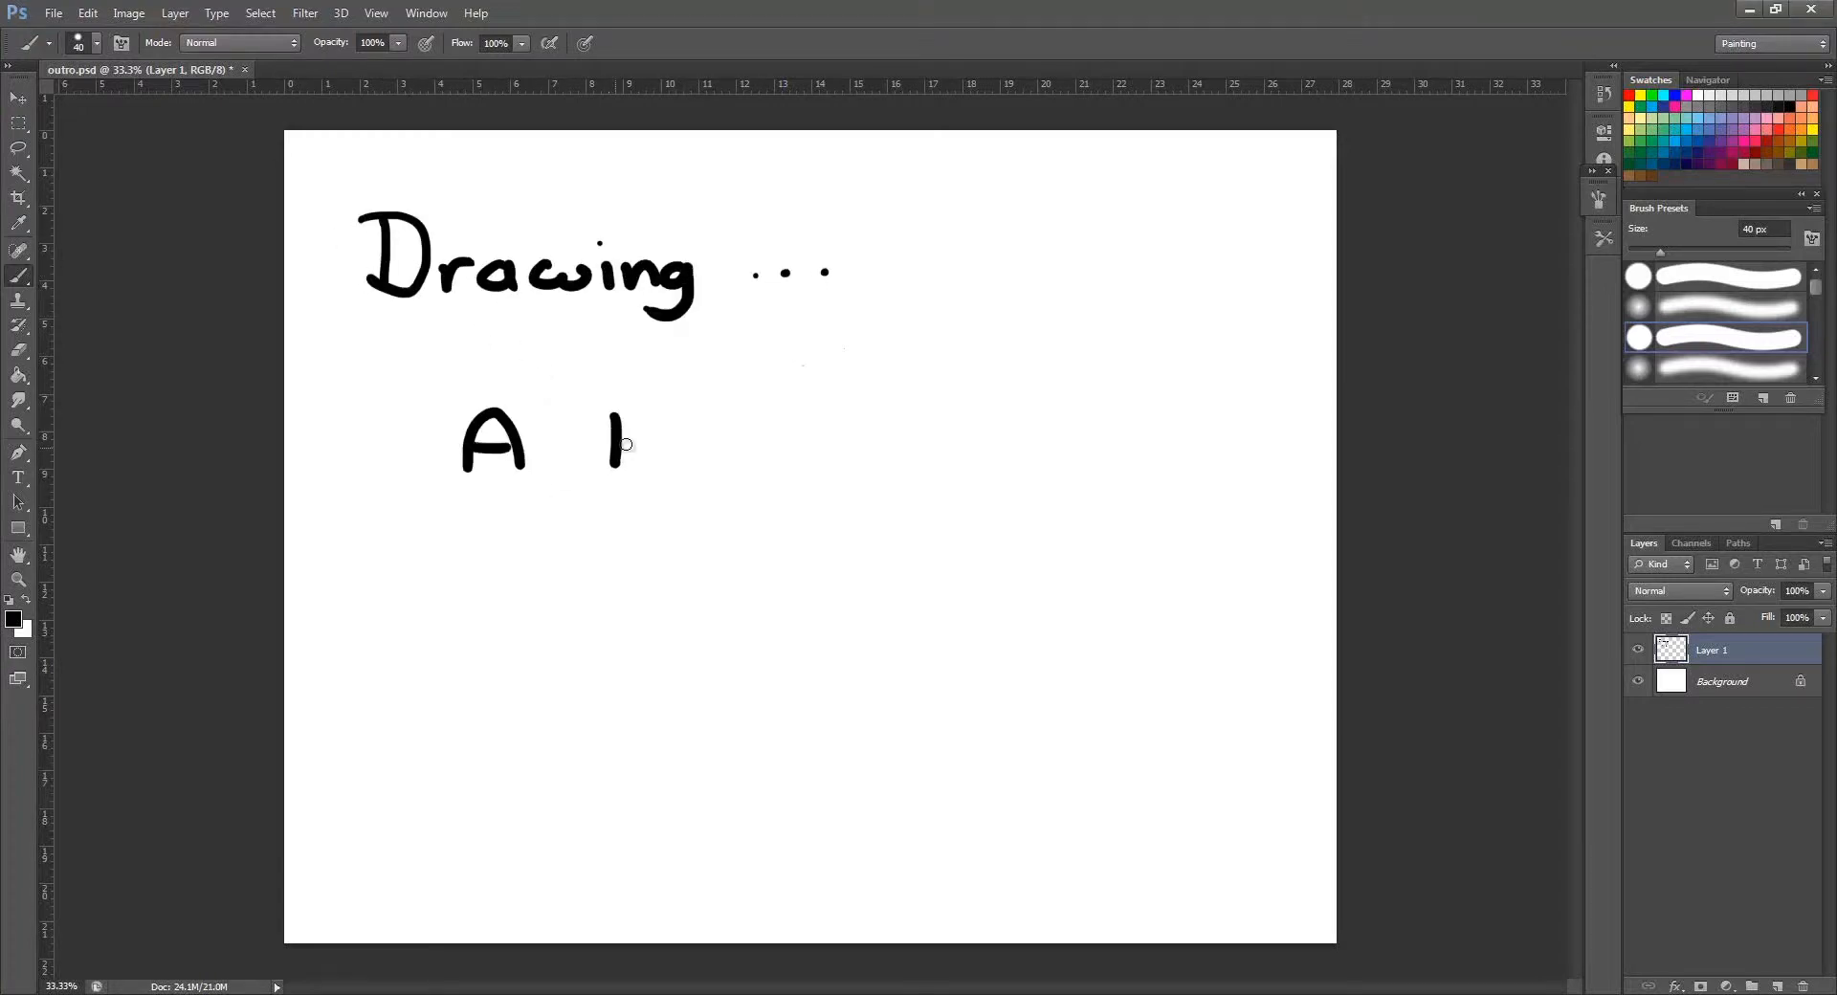
# - Brush-letter the words "A barbarian" under "Drawing …" on Layer 1
pyautogui.moveTo(609, 452); pyautogui.dragTo(1009, 451)
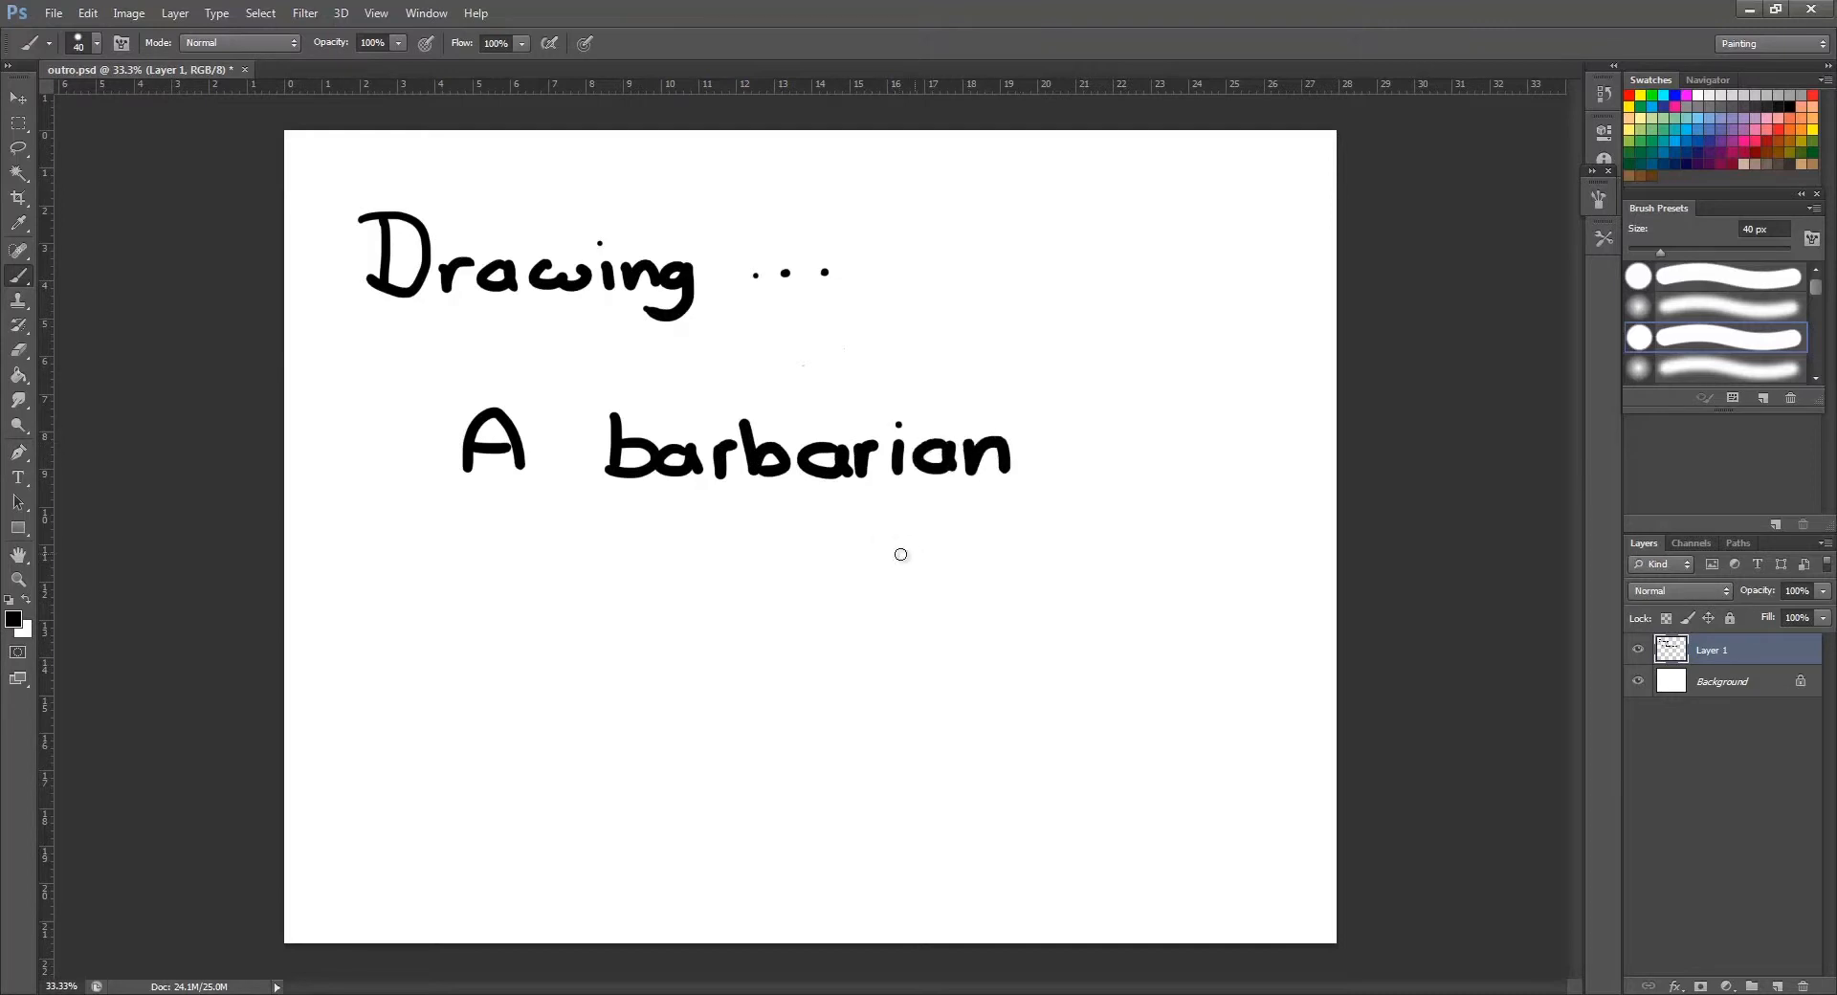
pyautogui.moveTo(702, 551); pyautogui.dragTo(973, 551)
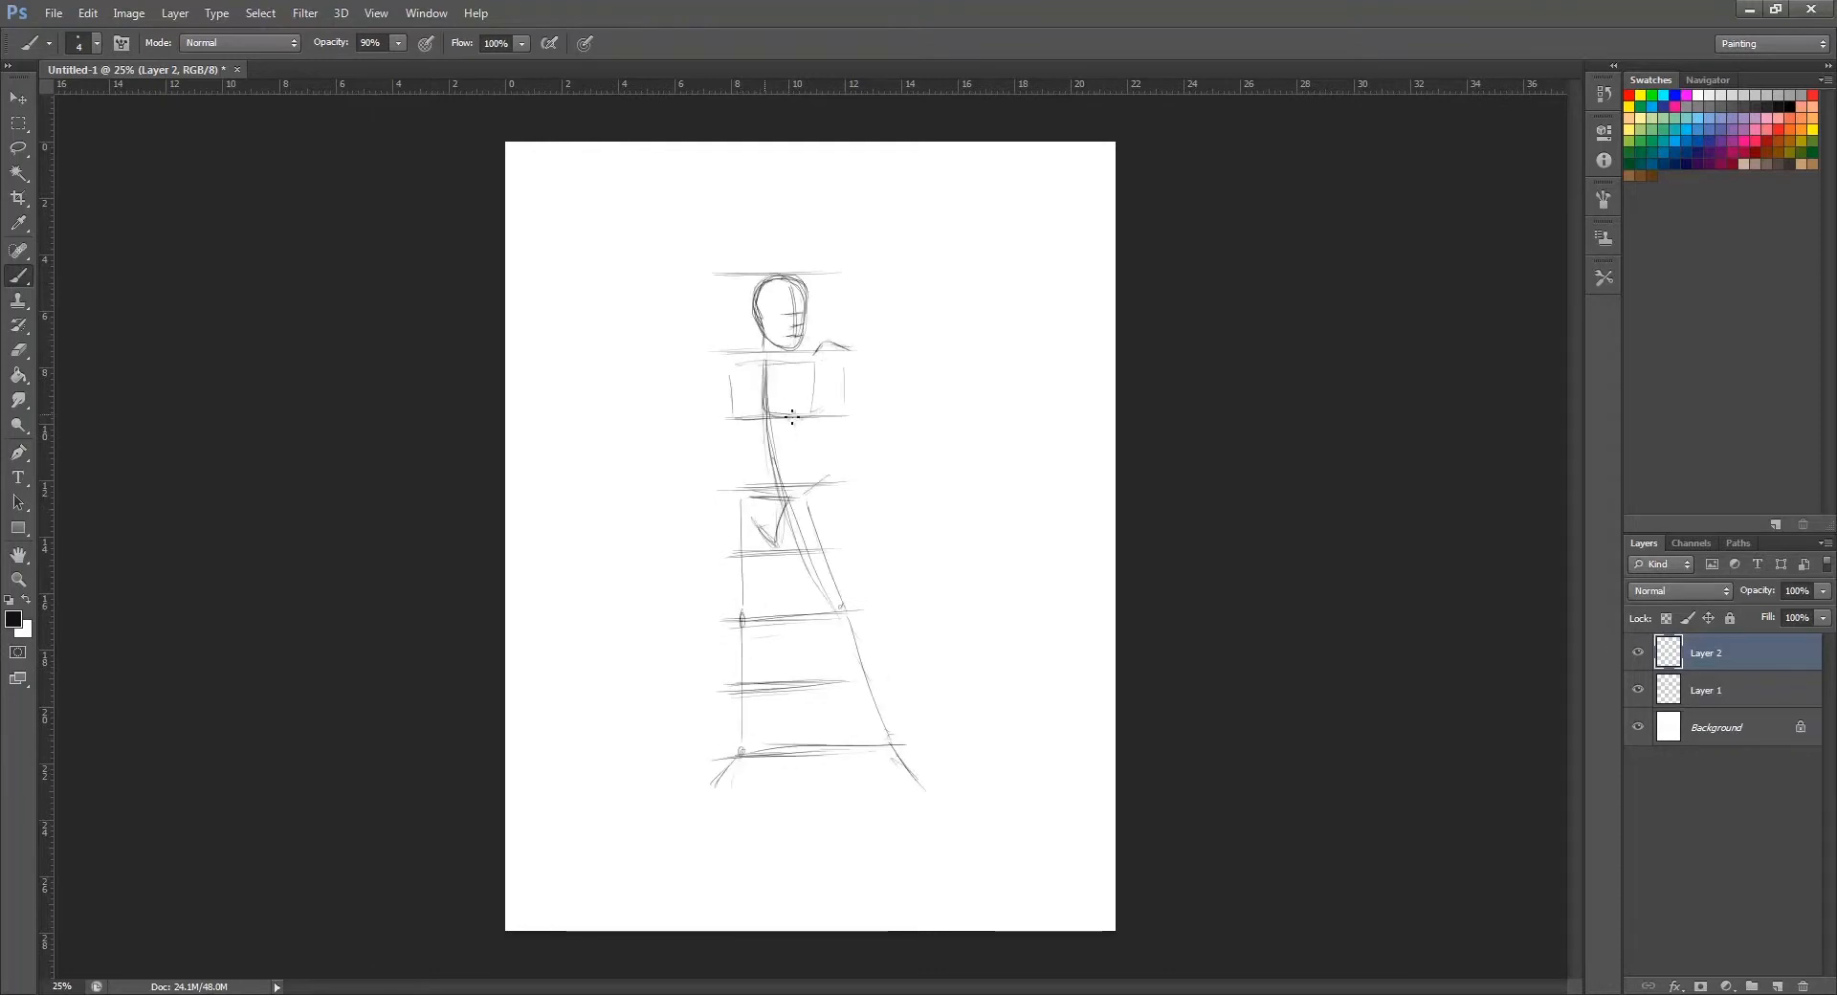
# - Stroke grey horizontal proportion guide lines across the figure sketch
pyautogui.moveTo(739, 363); pyautogui.dragTo(1009, 364)
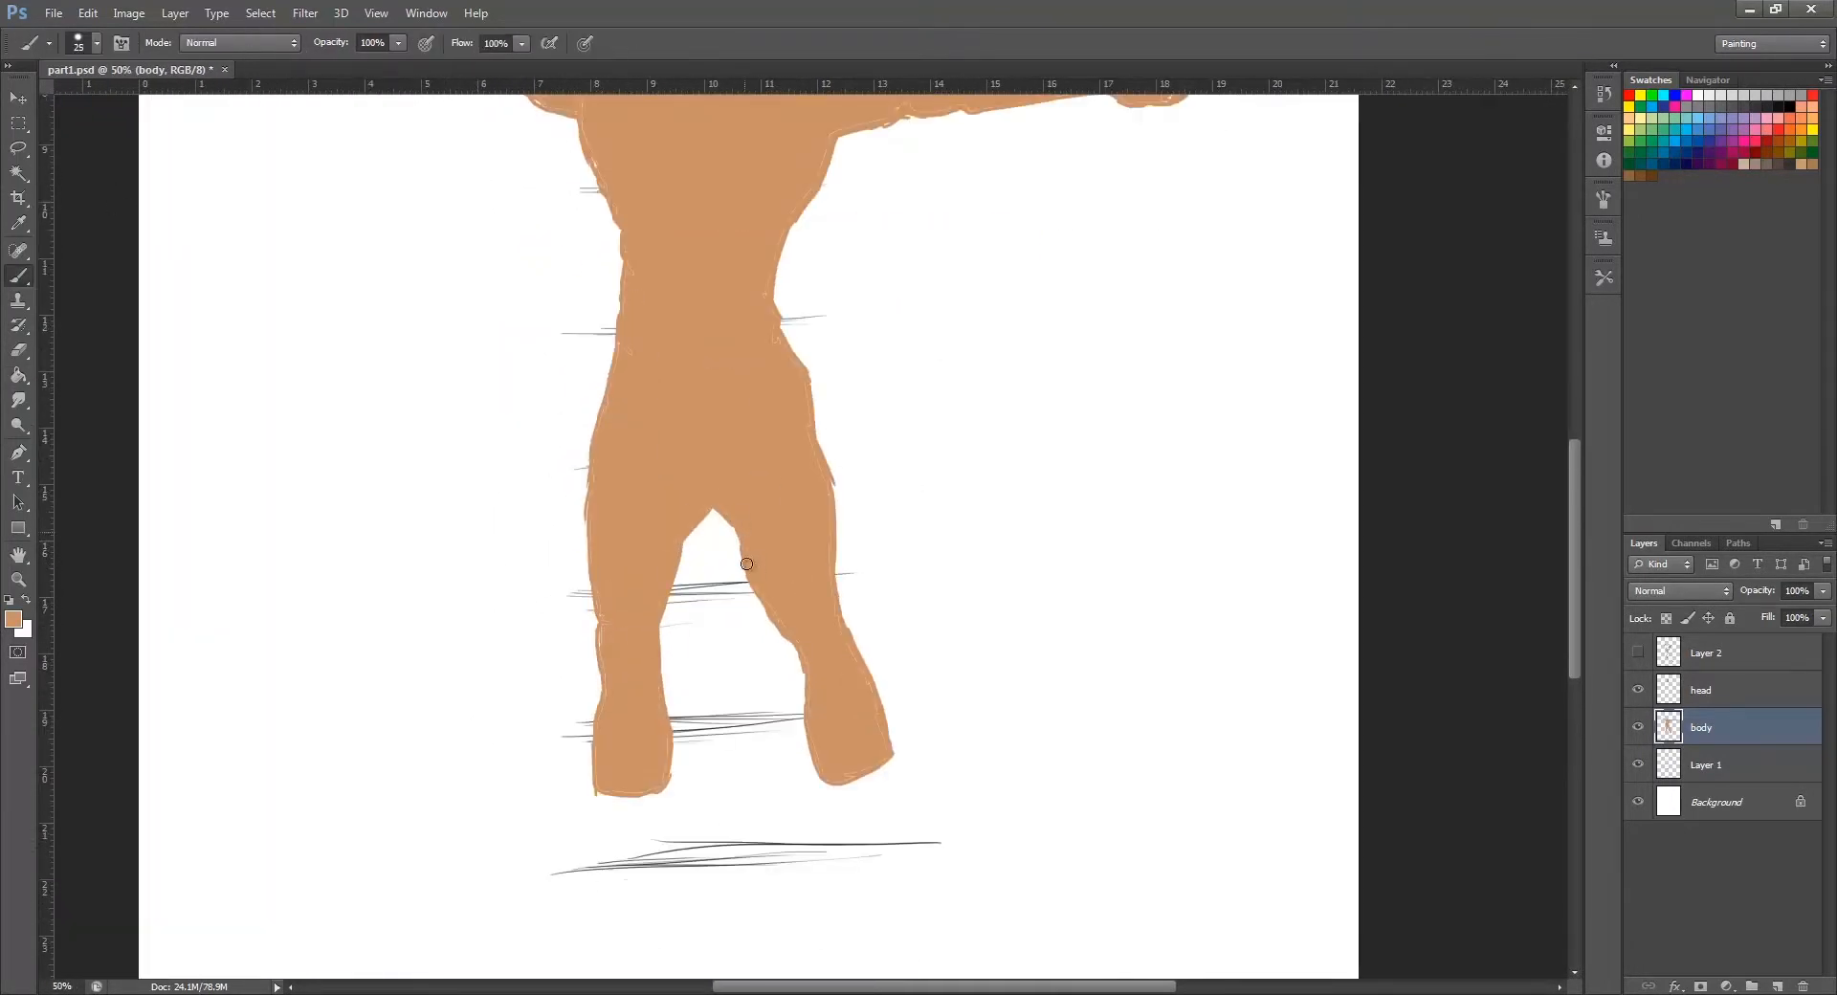
# - Move down the body to reach the legs for muscle shading
pyautogui.scroll(-3)
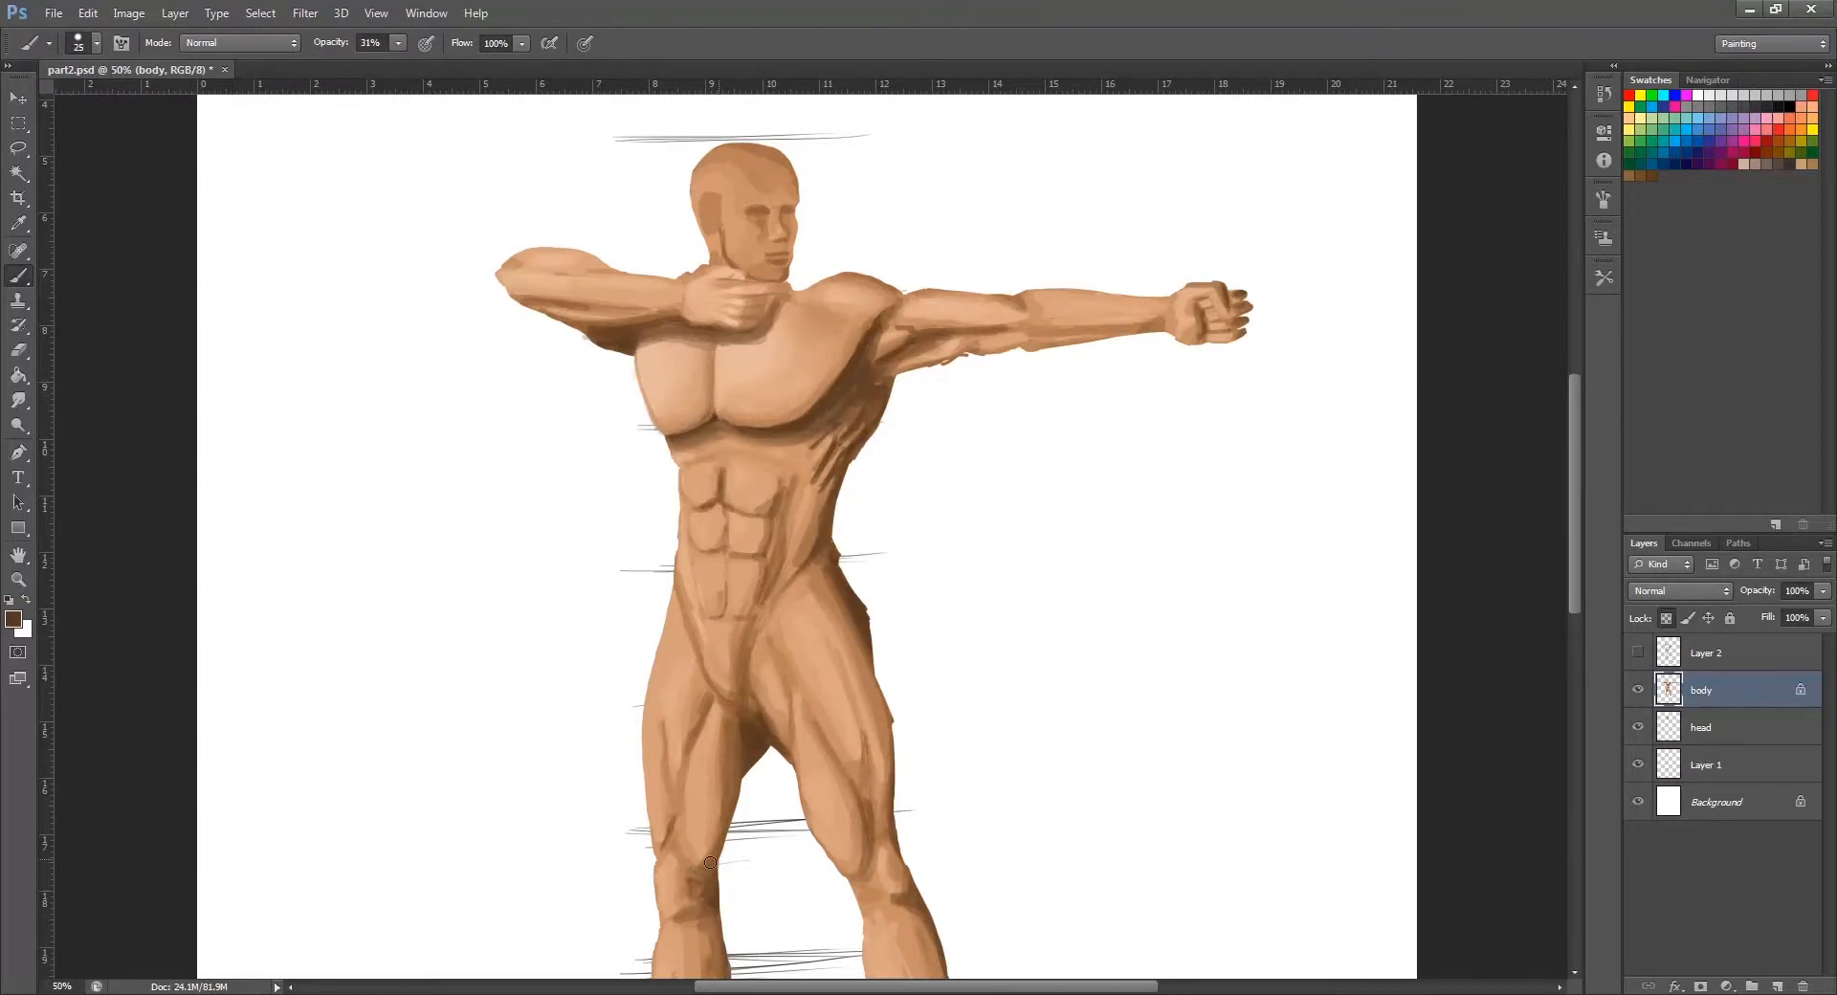
# - Switch to the head layer and start dabbing facial shading with a soft brush
pyautogui.click(1699, 727)
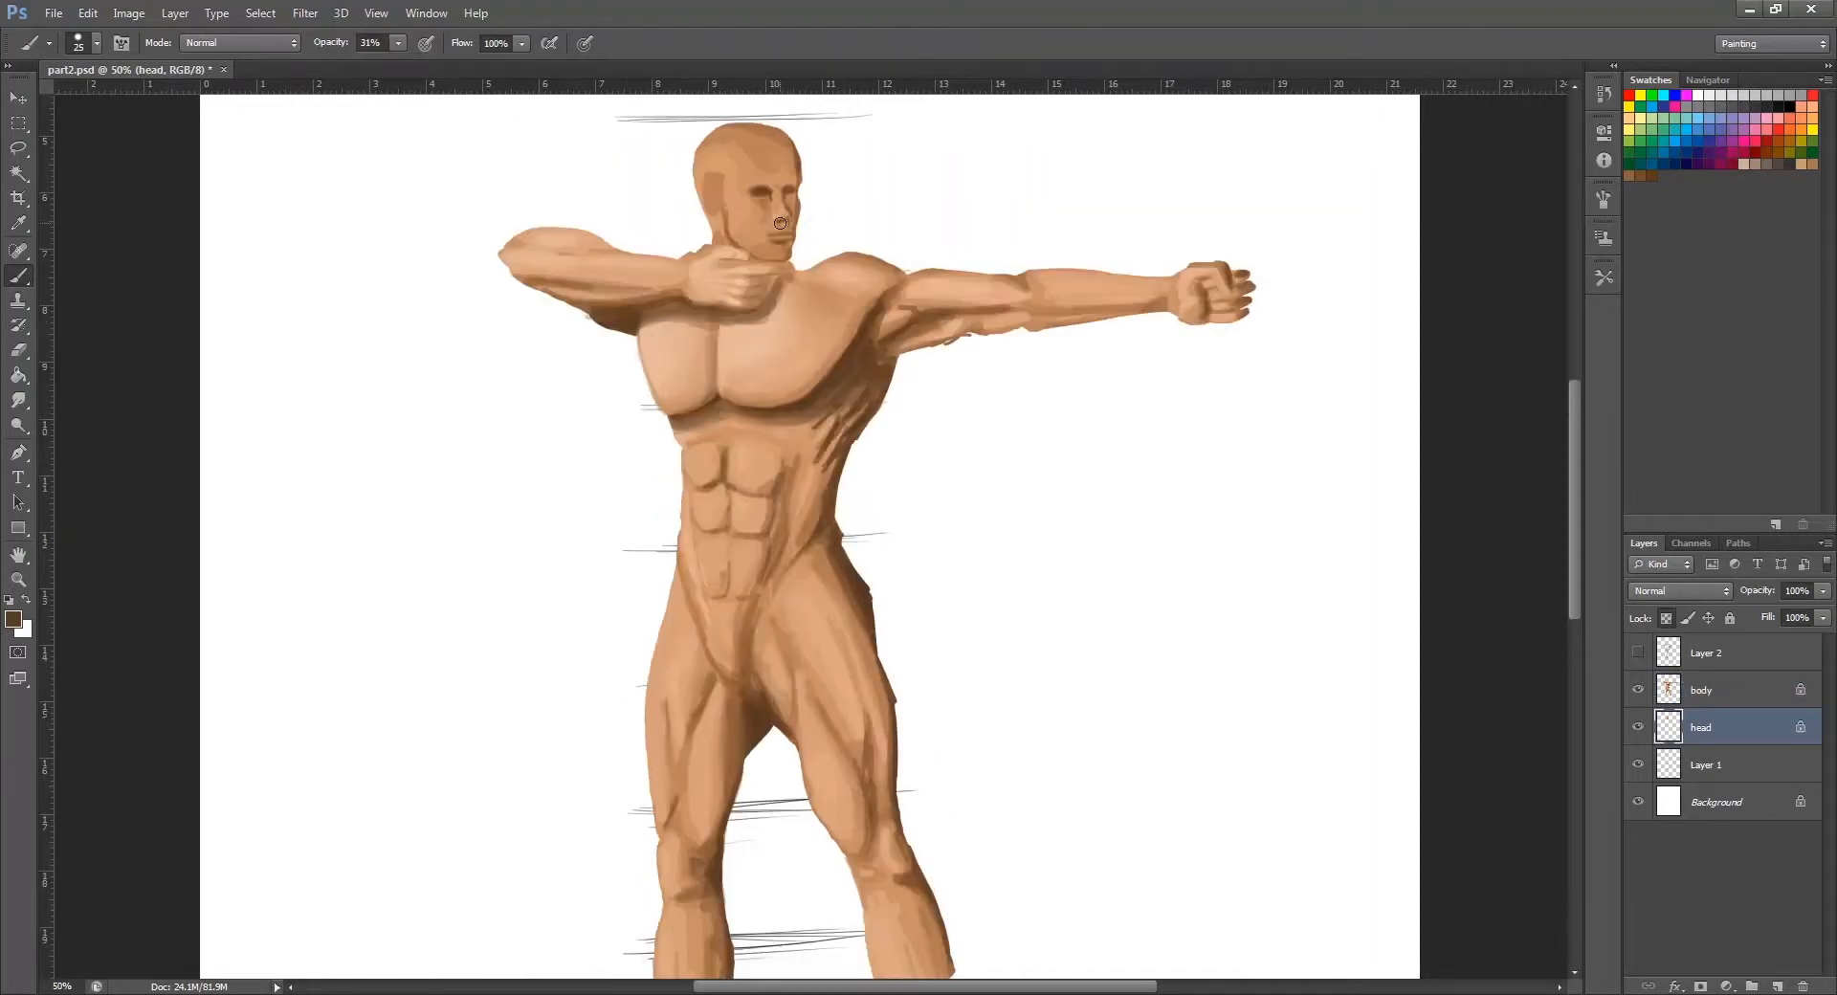
pyautogui.click(1700, 689)
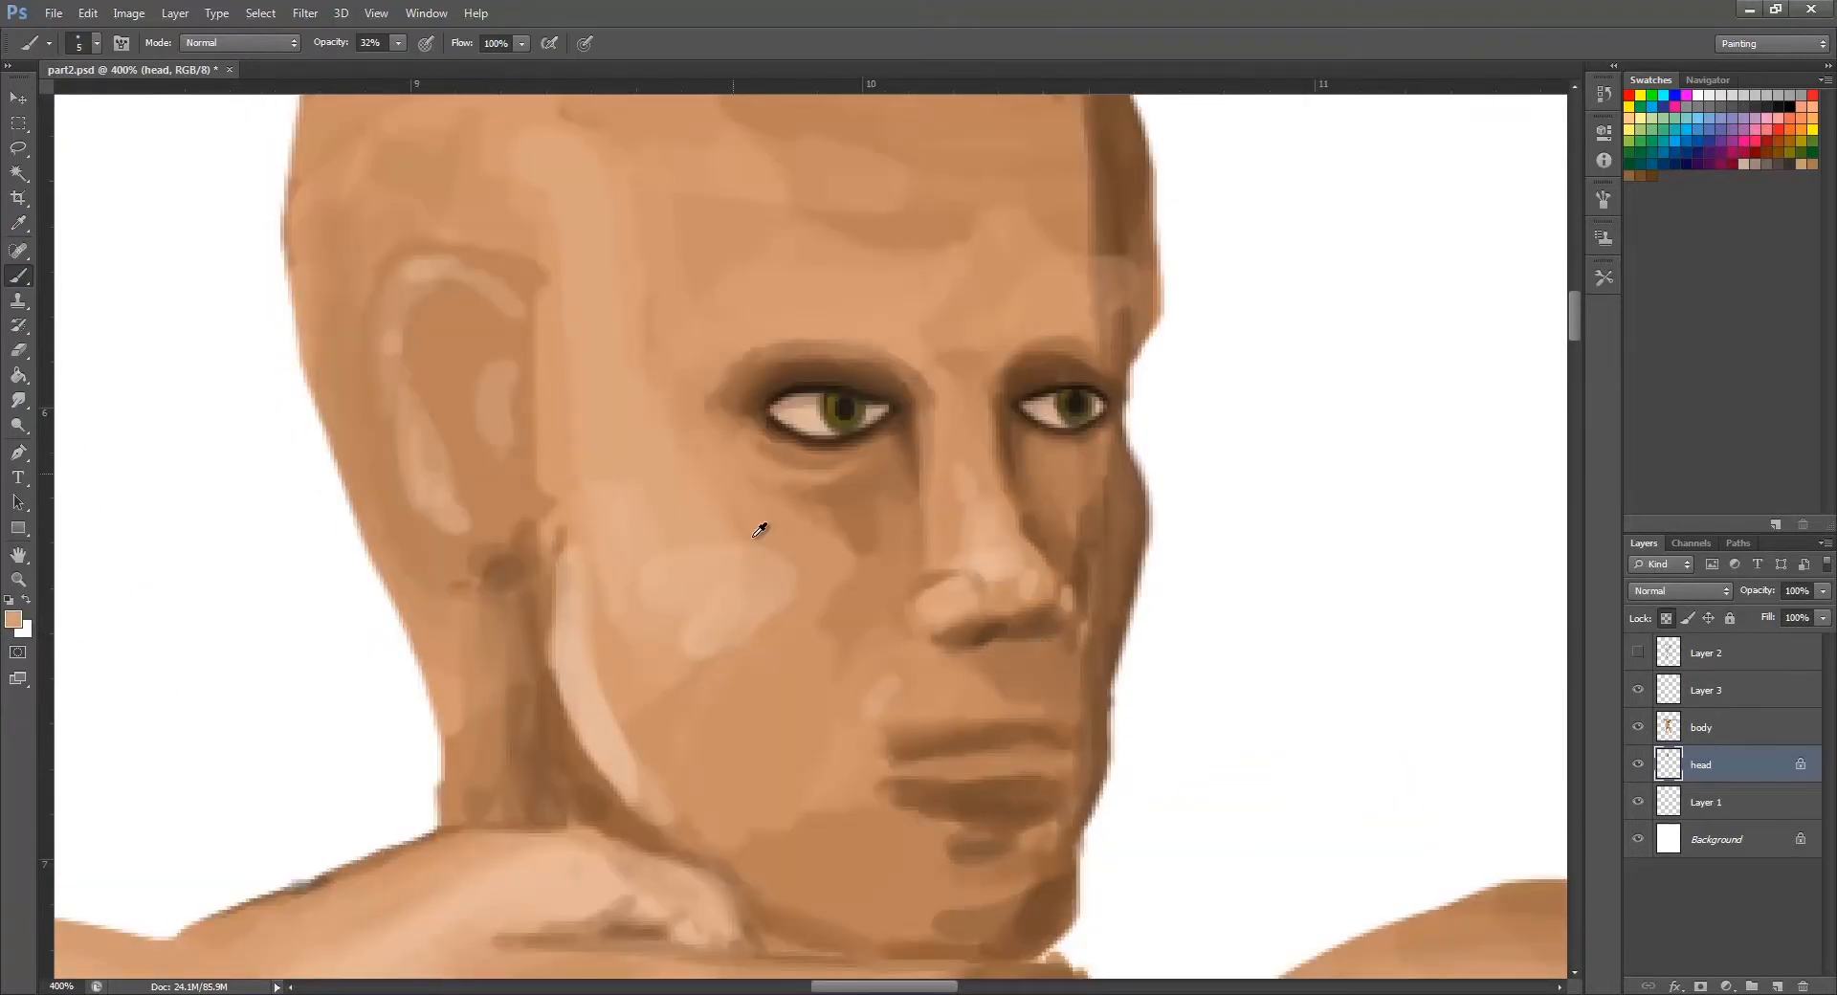
# - Pick a brown shadow colour in the Color Picker for the face shading
pyautogui.click(13, 618)
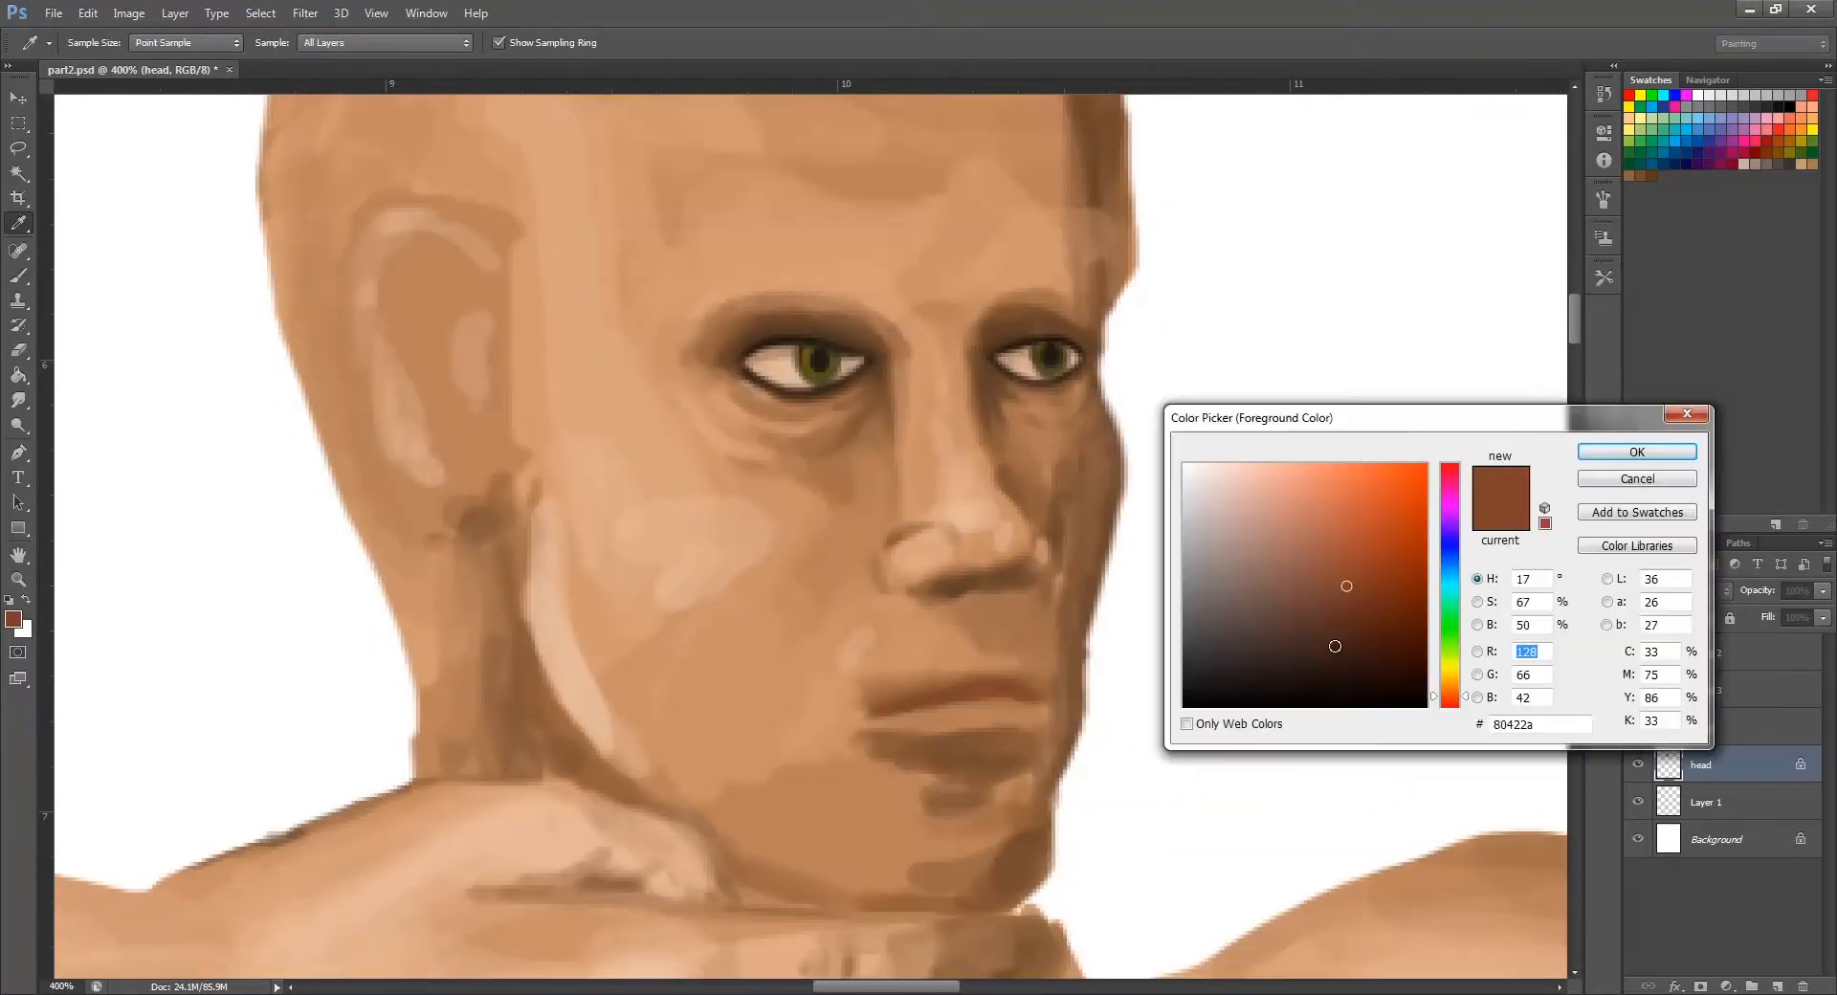
pyautogui.click(1637, 452)
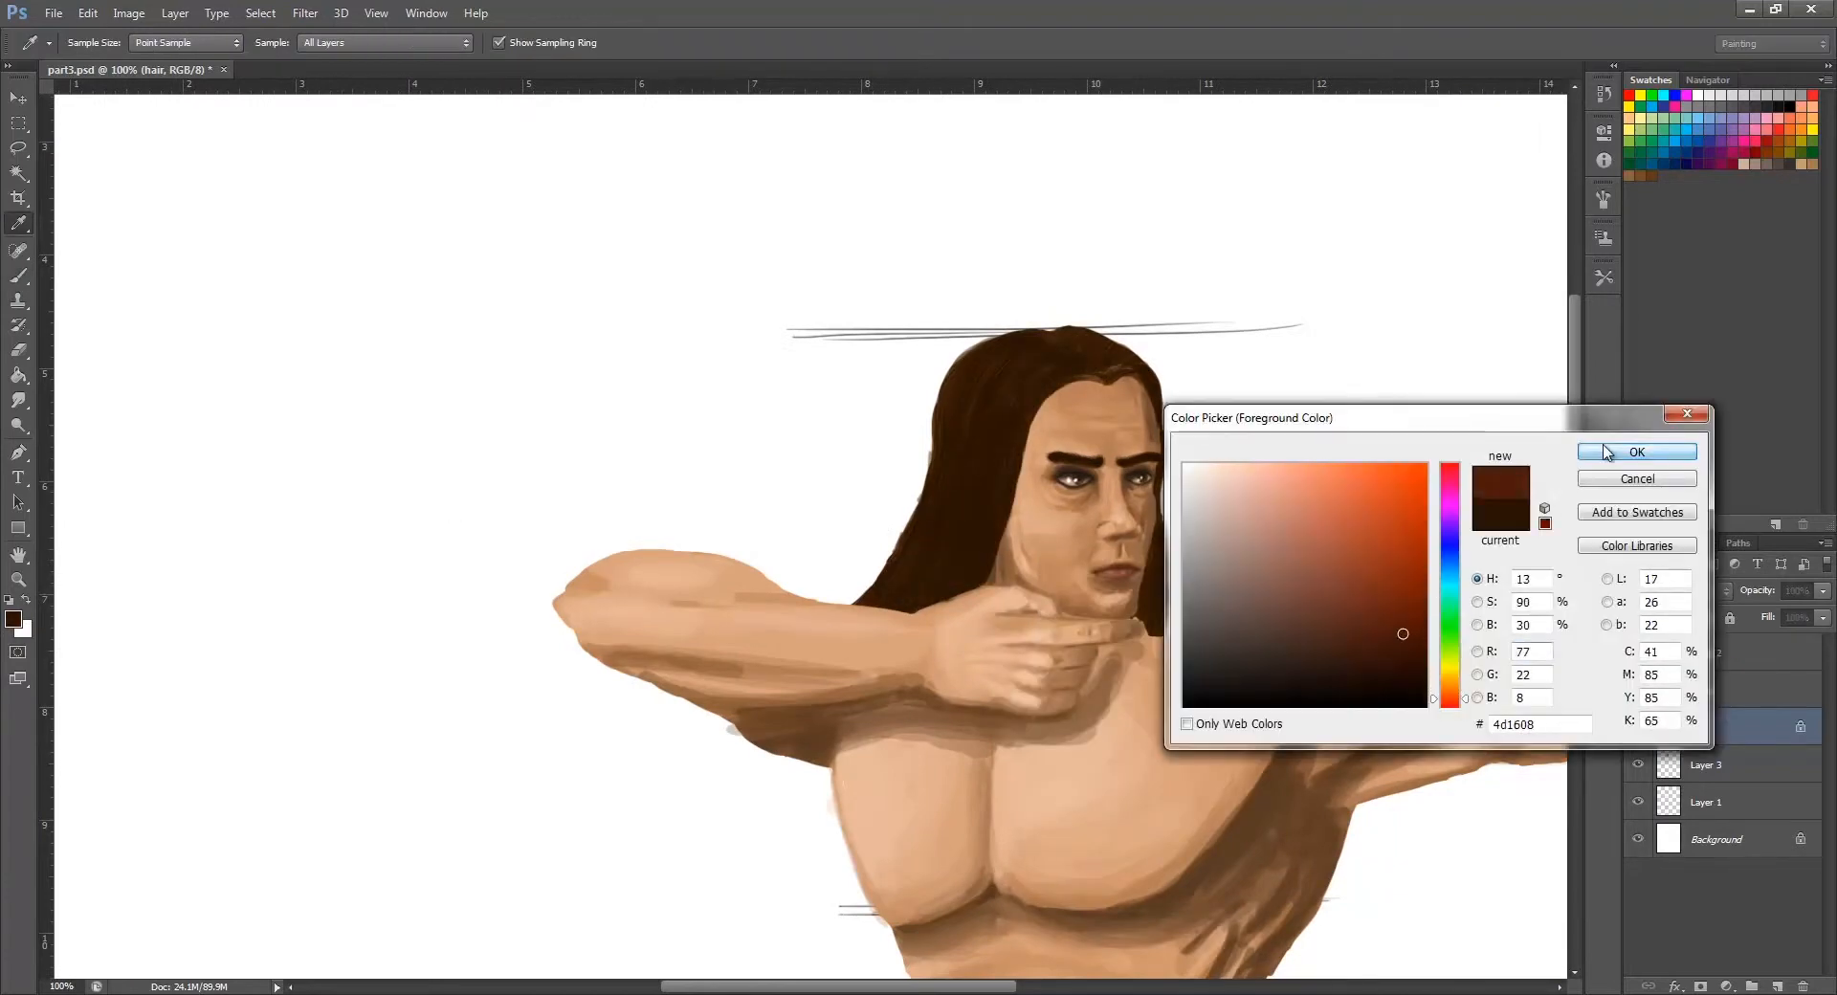
# - Confirm the dark brown in the Color Picker and move down to paint hair strands
pyautogui.click(1636, 452)
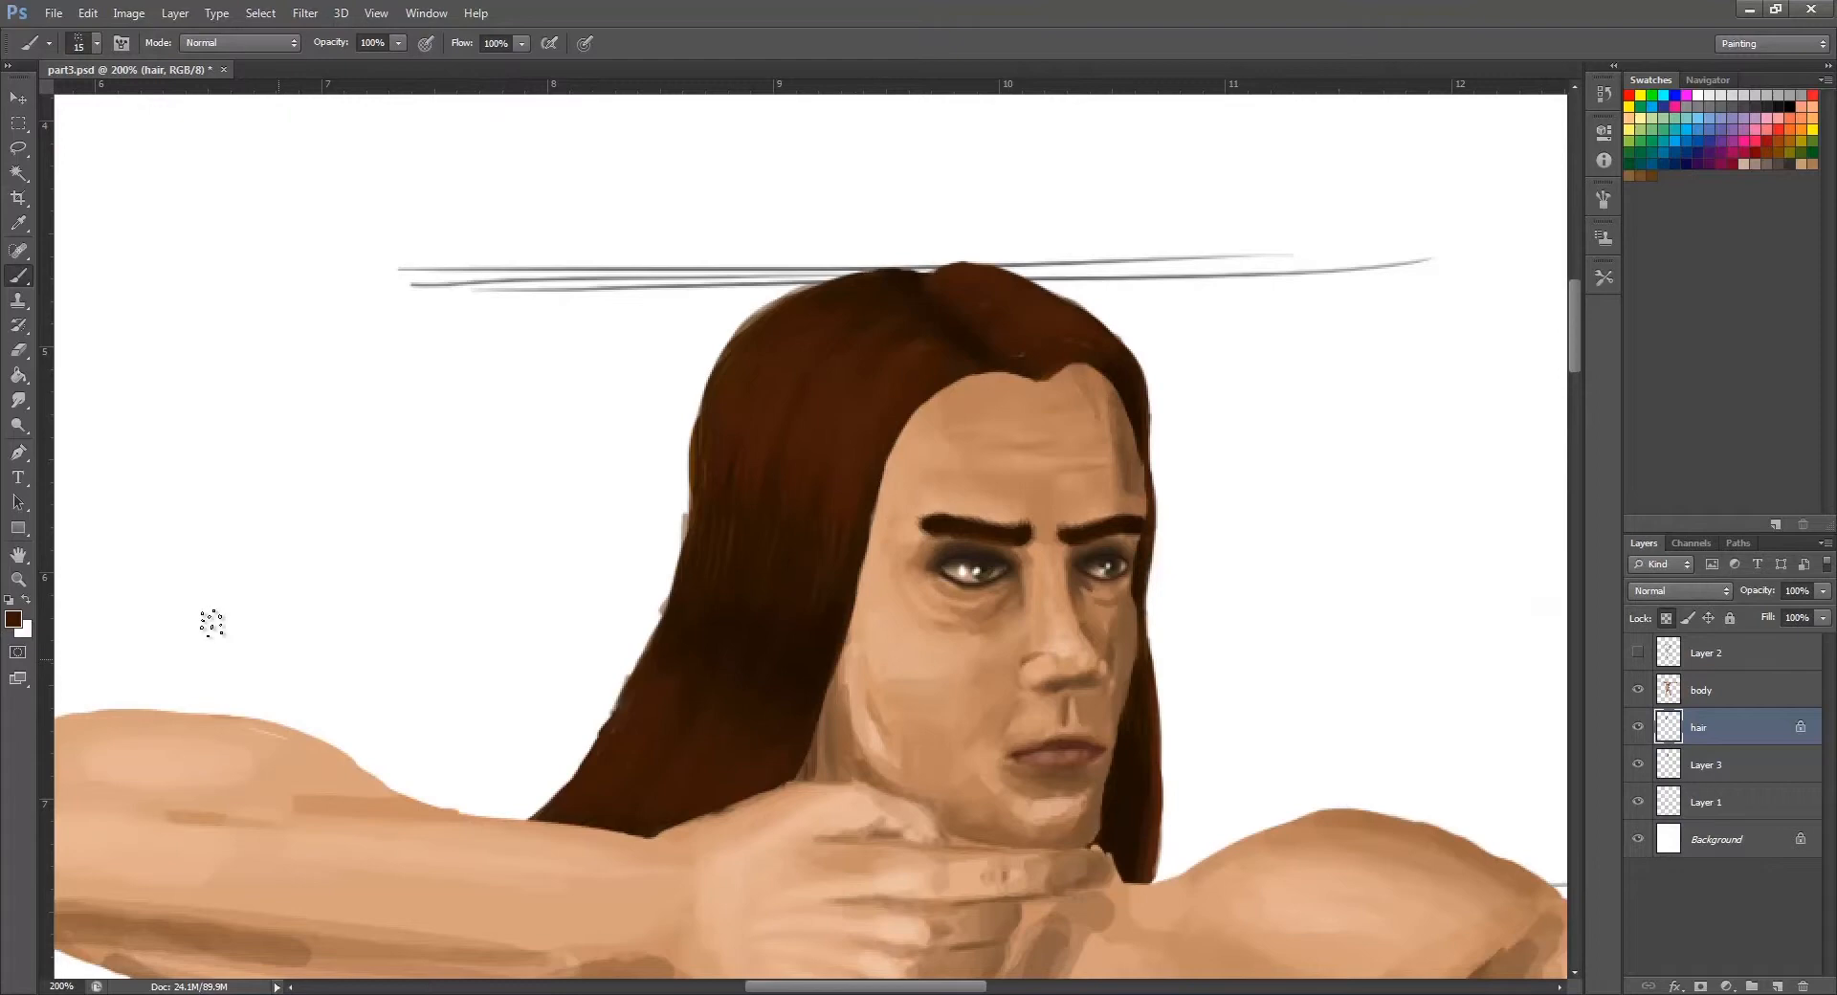
pyautogui.scroll(-3)
pyautogui.write('beard')
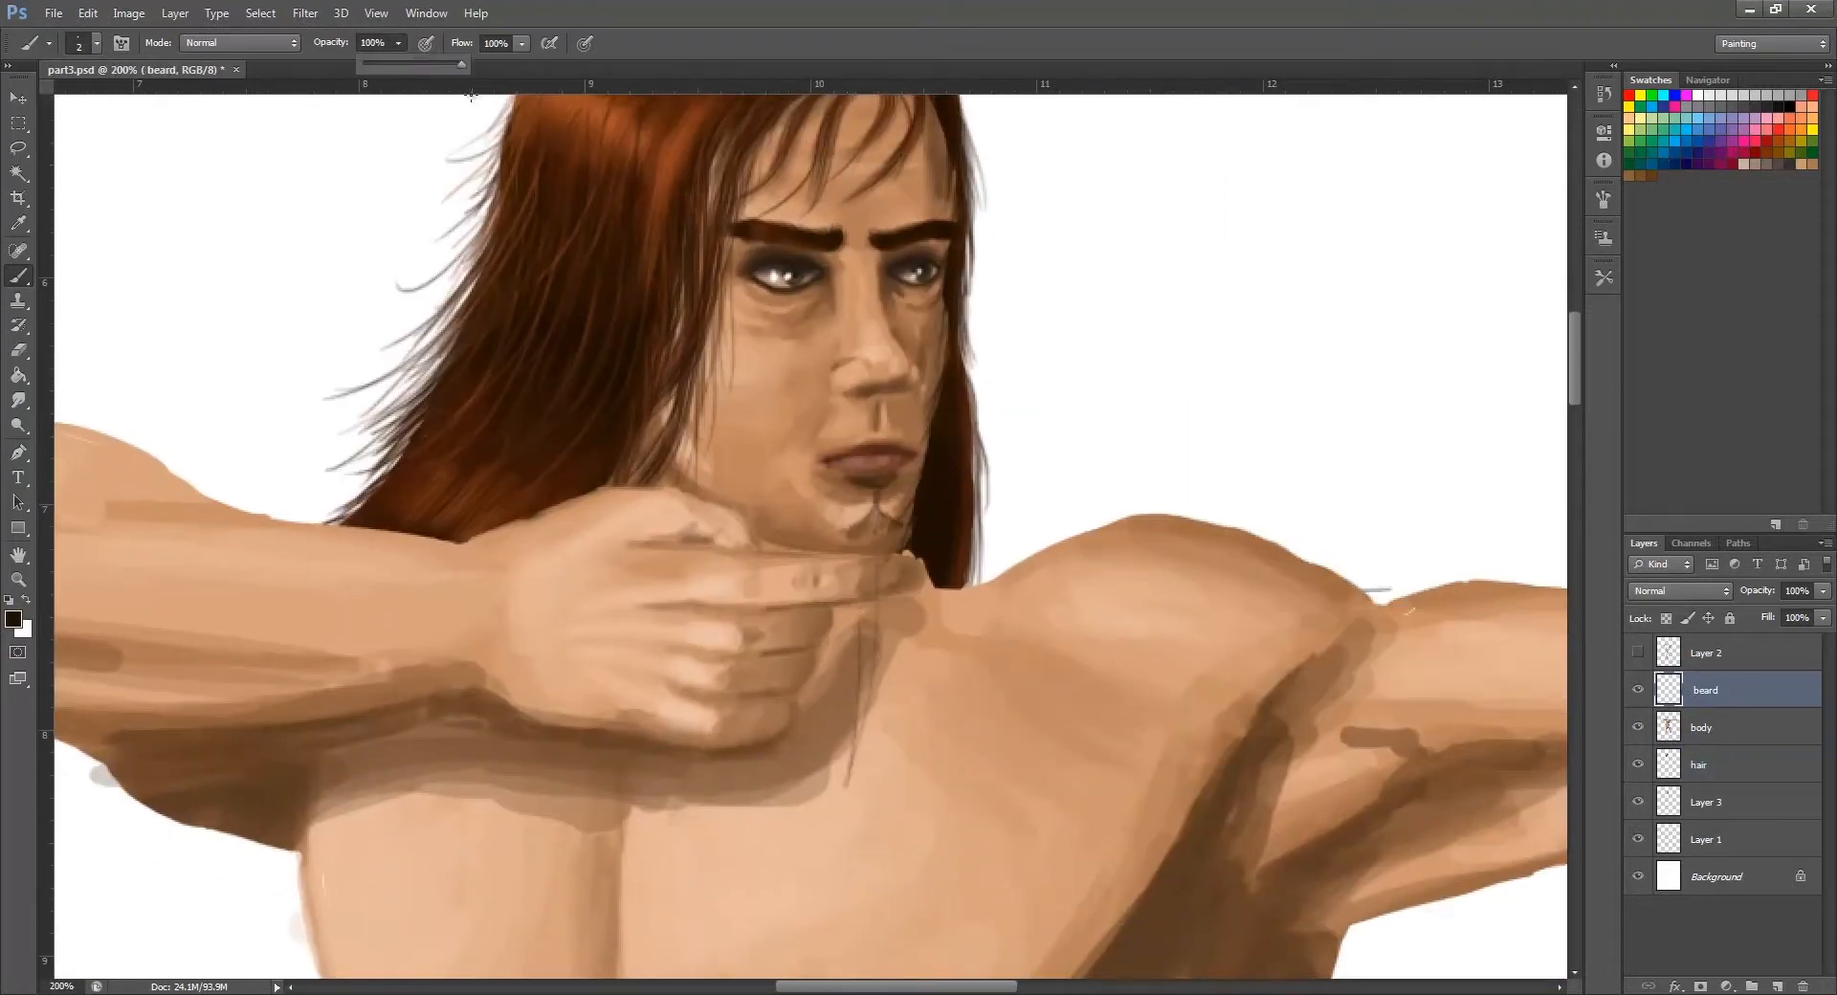
# - Paint beard hair down from the chin into a long detailed braid
pyautogui.moveTo(872, 480); pyautogui.dragTo(833, 774)
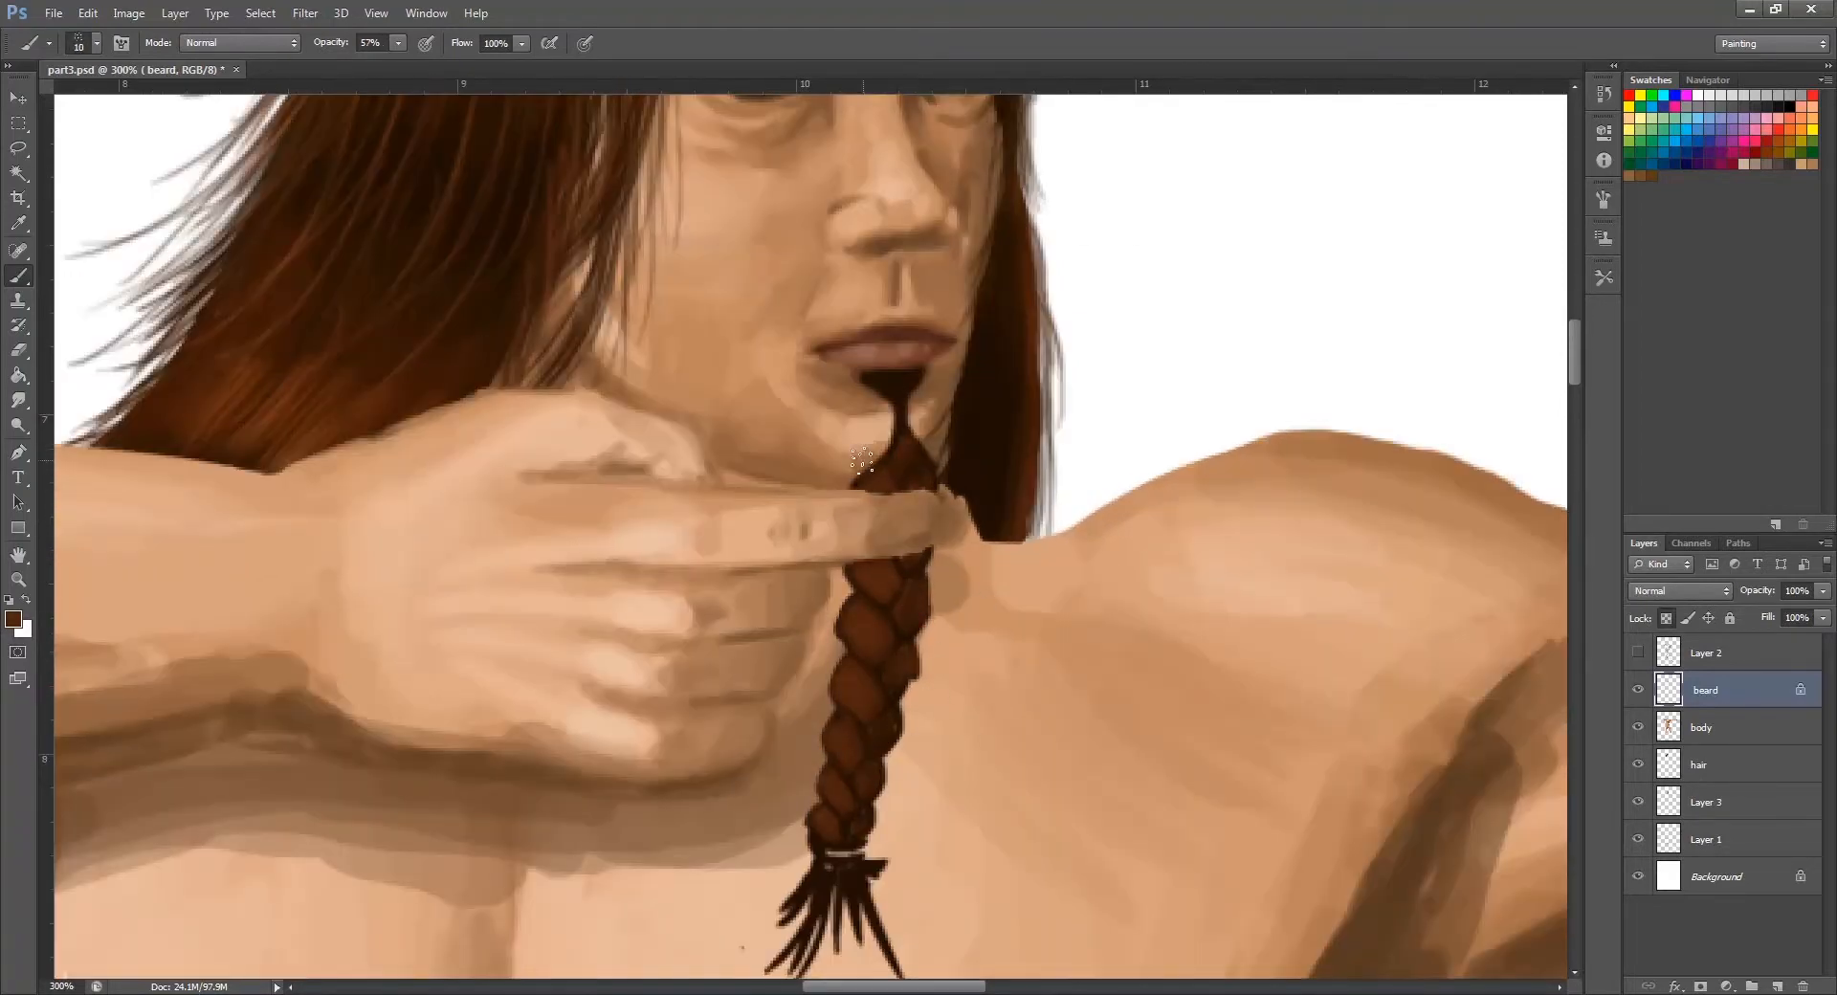
pyautogui.click(95, 44)
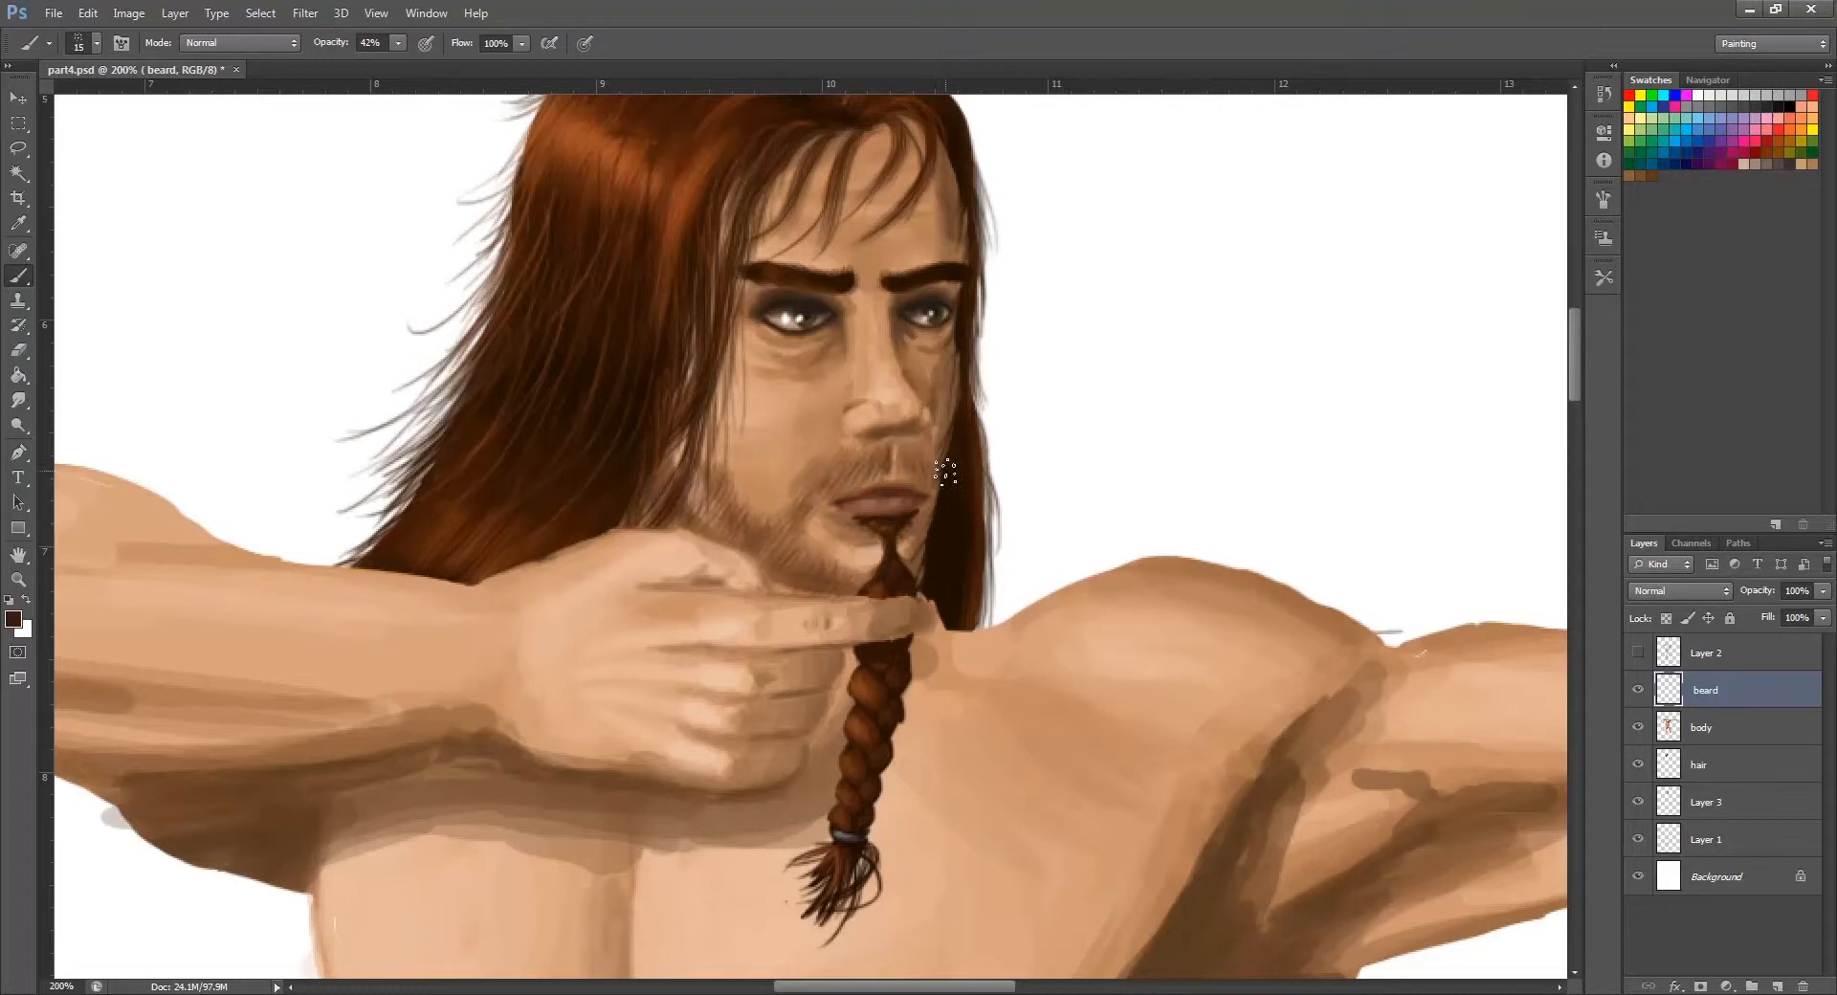
# - Add stubble across jaw and cheeks, then erase stray beard edges over the hand
pyautogui.moveTo(944, 475); pyautogui.dragTo(895, 574)
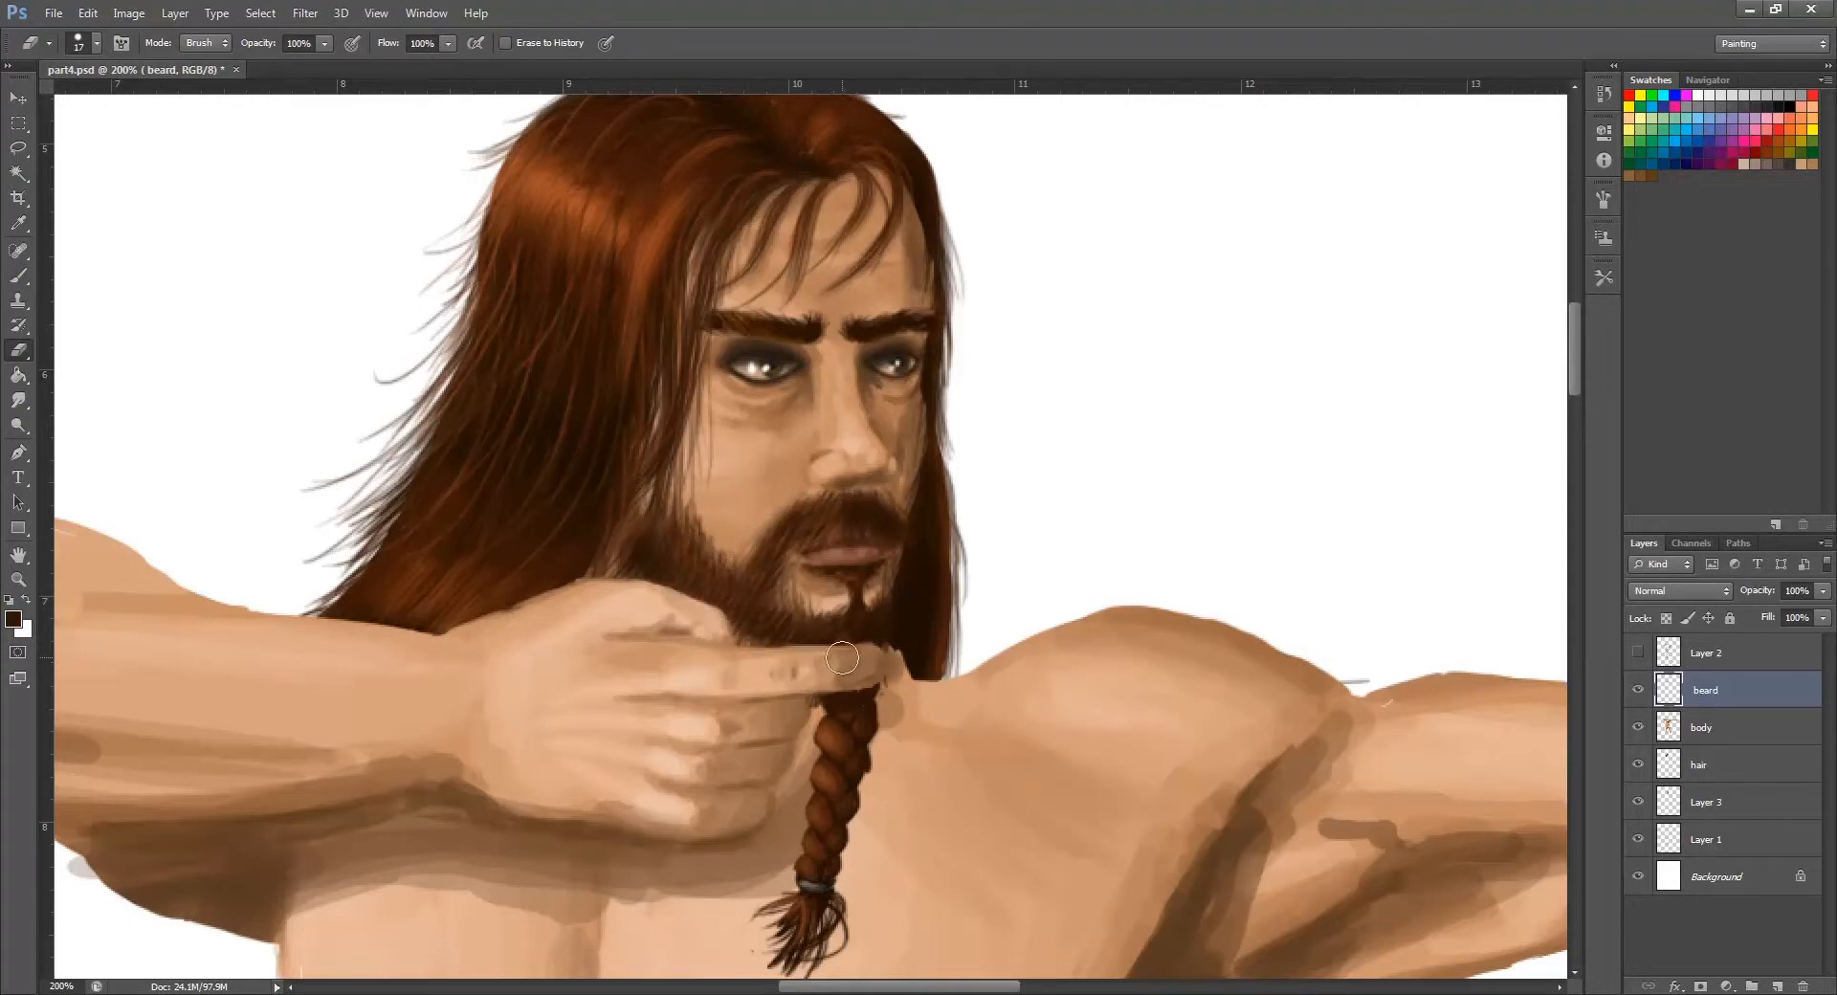
pyautogui.click(1734, 802)
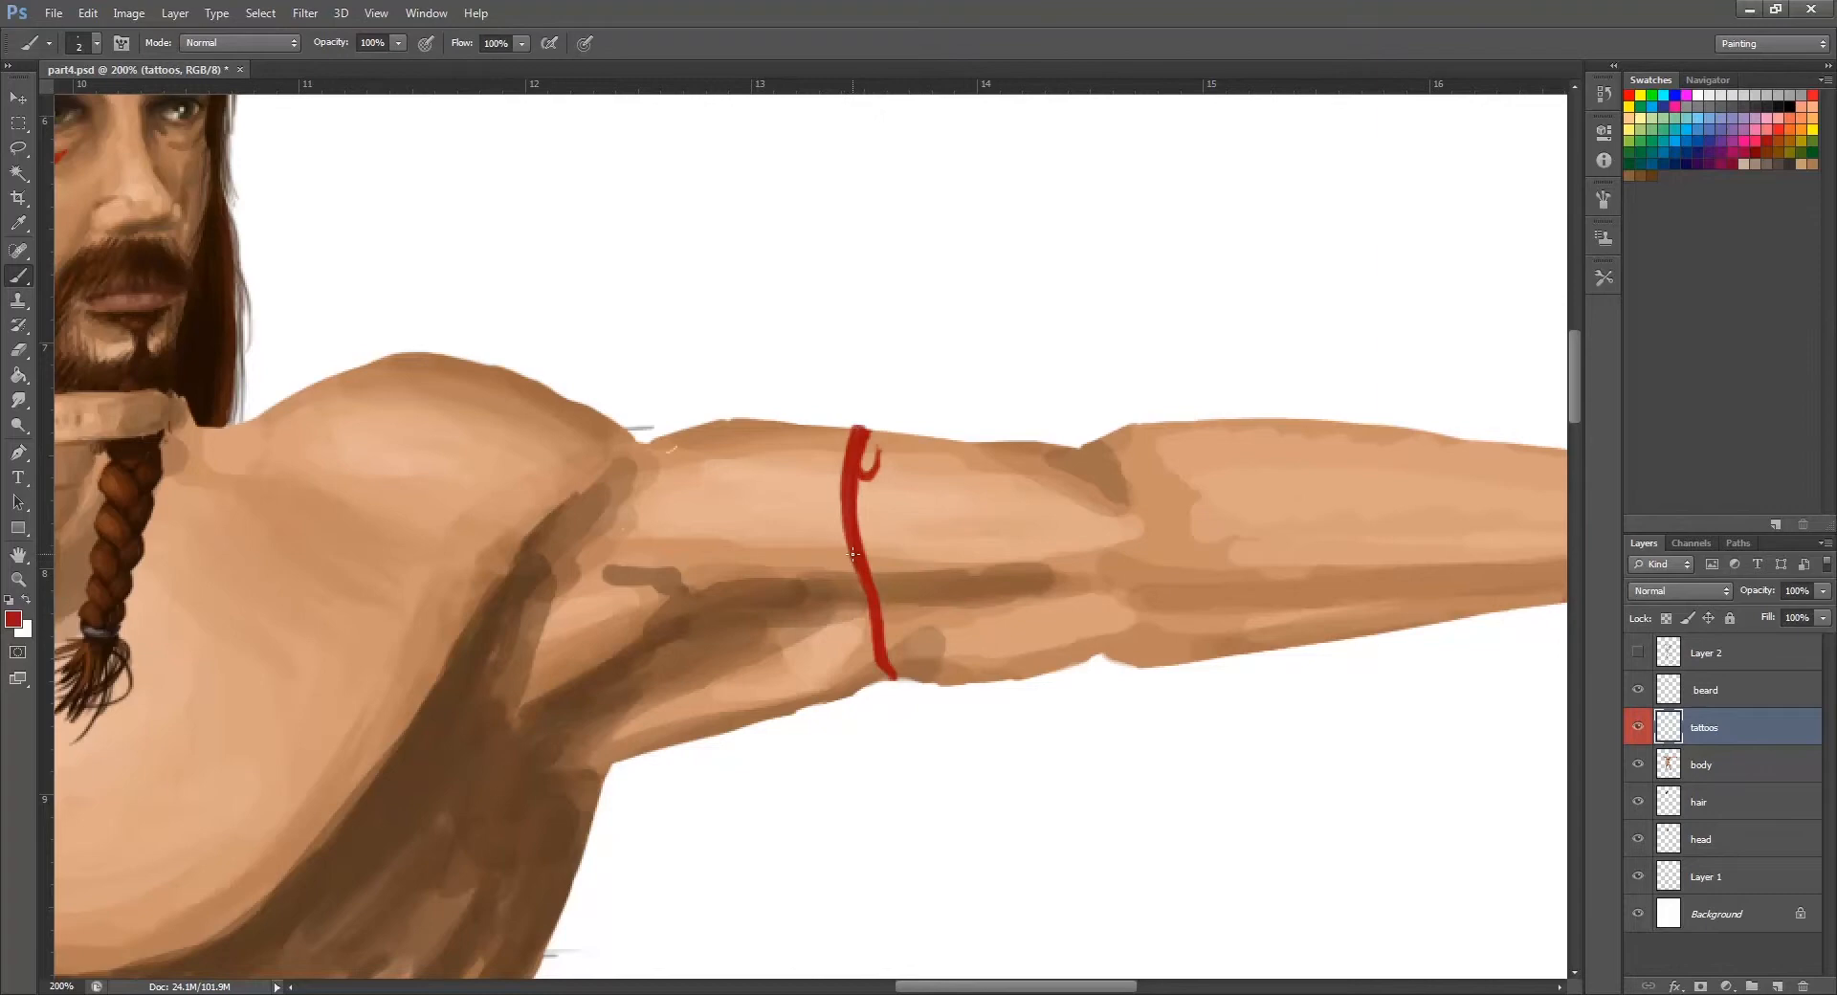
# - Paint a red tattoo band around the arm on the tattoos layer
pyautogui.moveTo(855, 446); pyautogui.dragTo(856, 657)
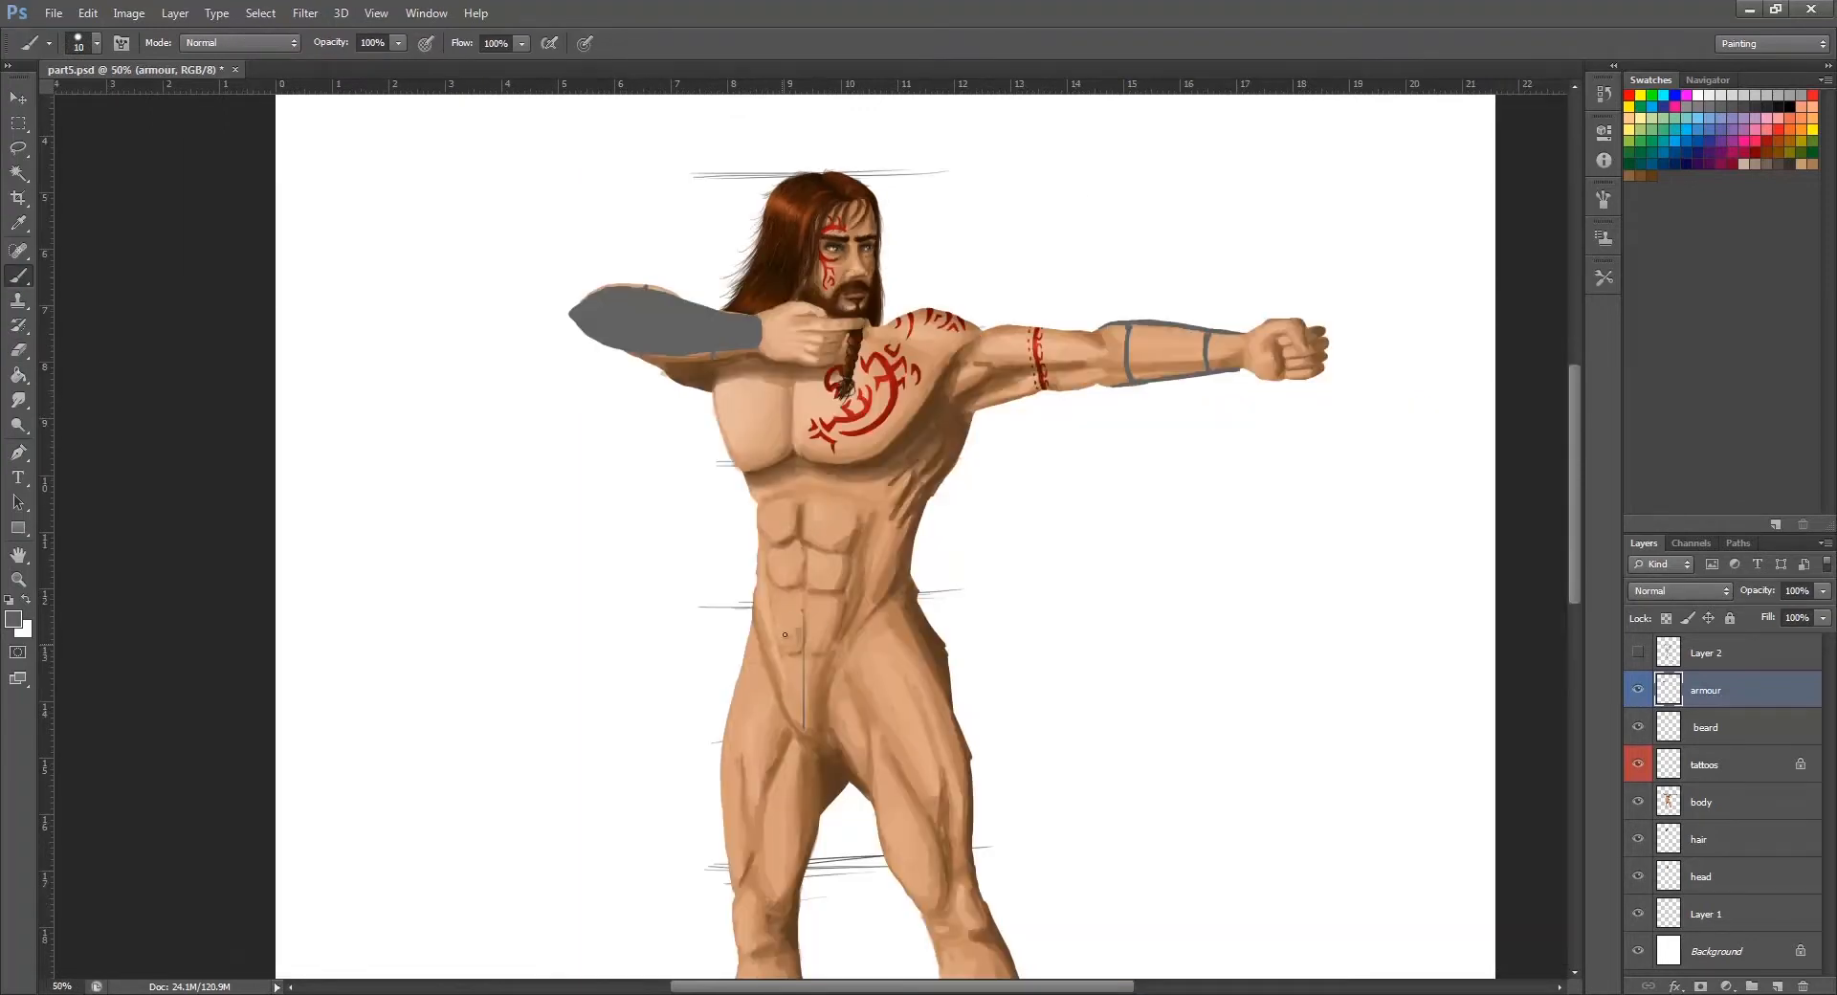
# - Block in the grey hip guard, then paint a grey boot on the second leg
pyautogui.click(797, 651)
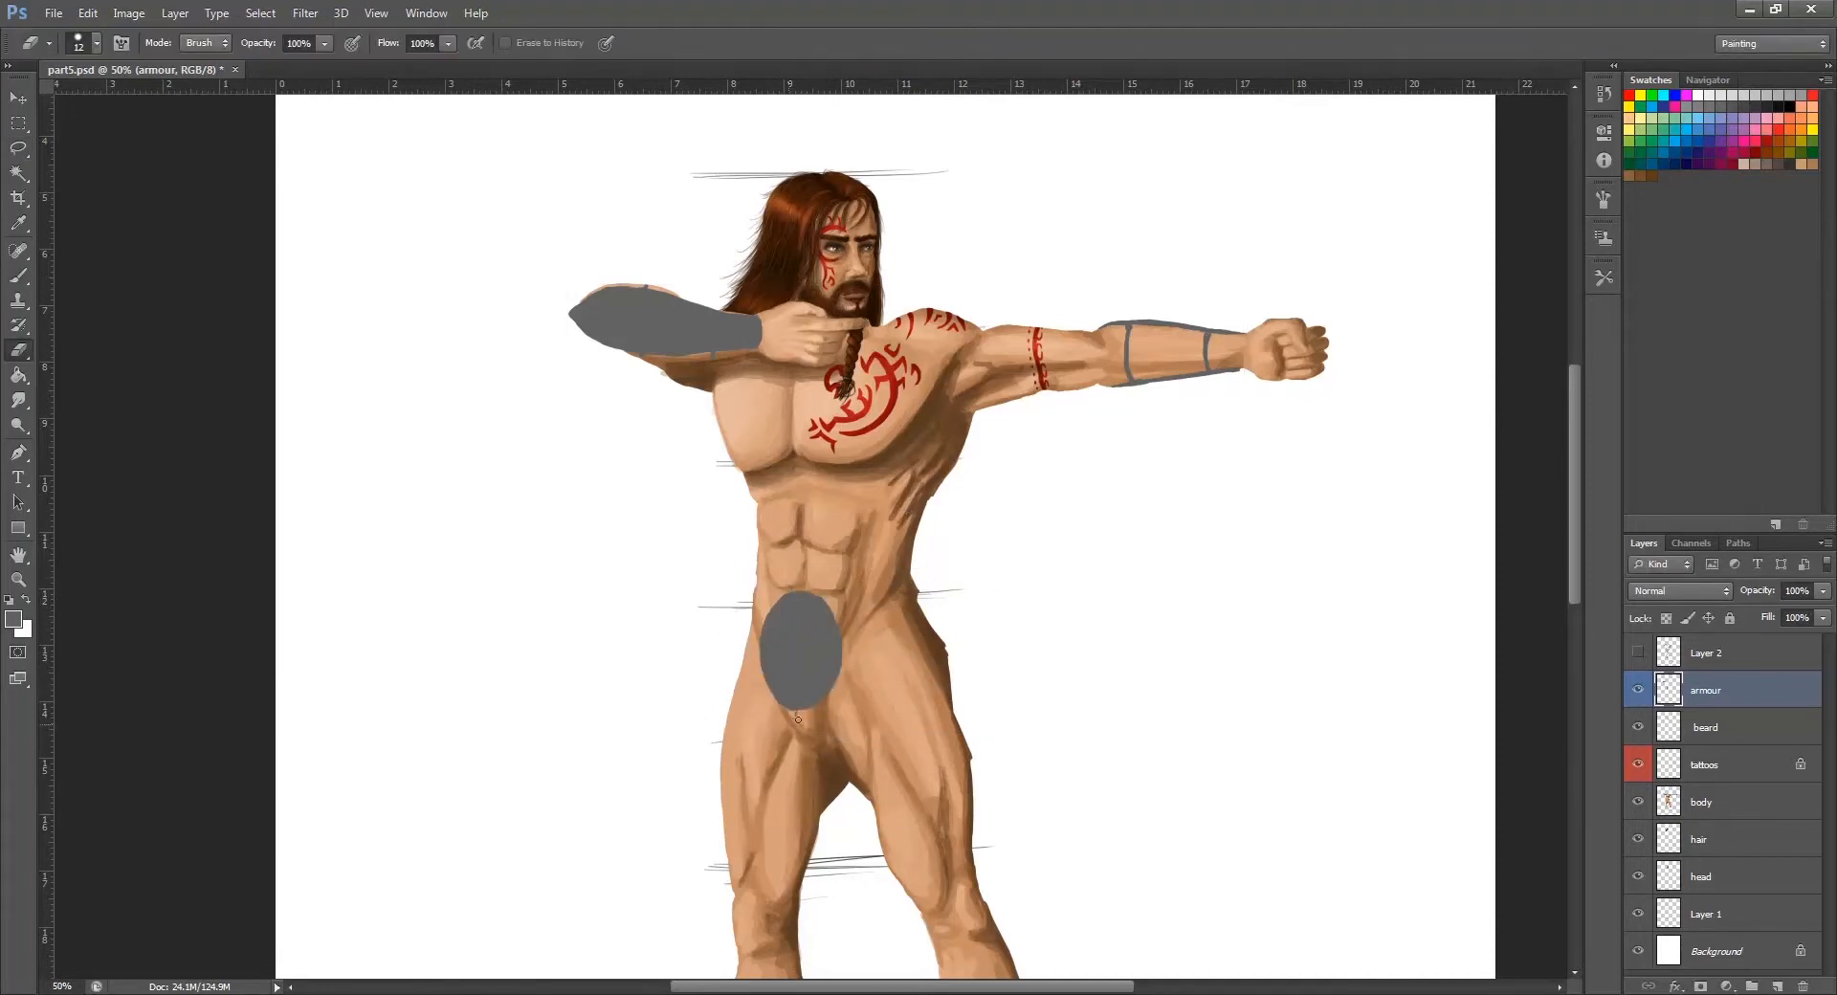
pyautogui.scroll(-3)
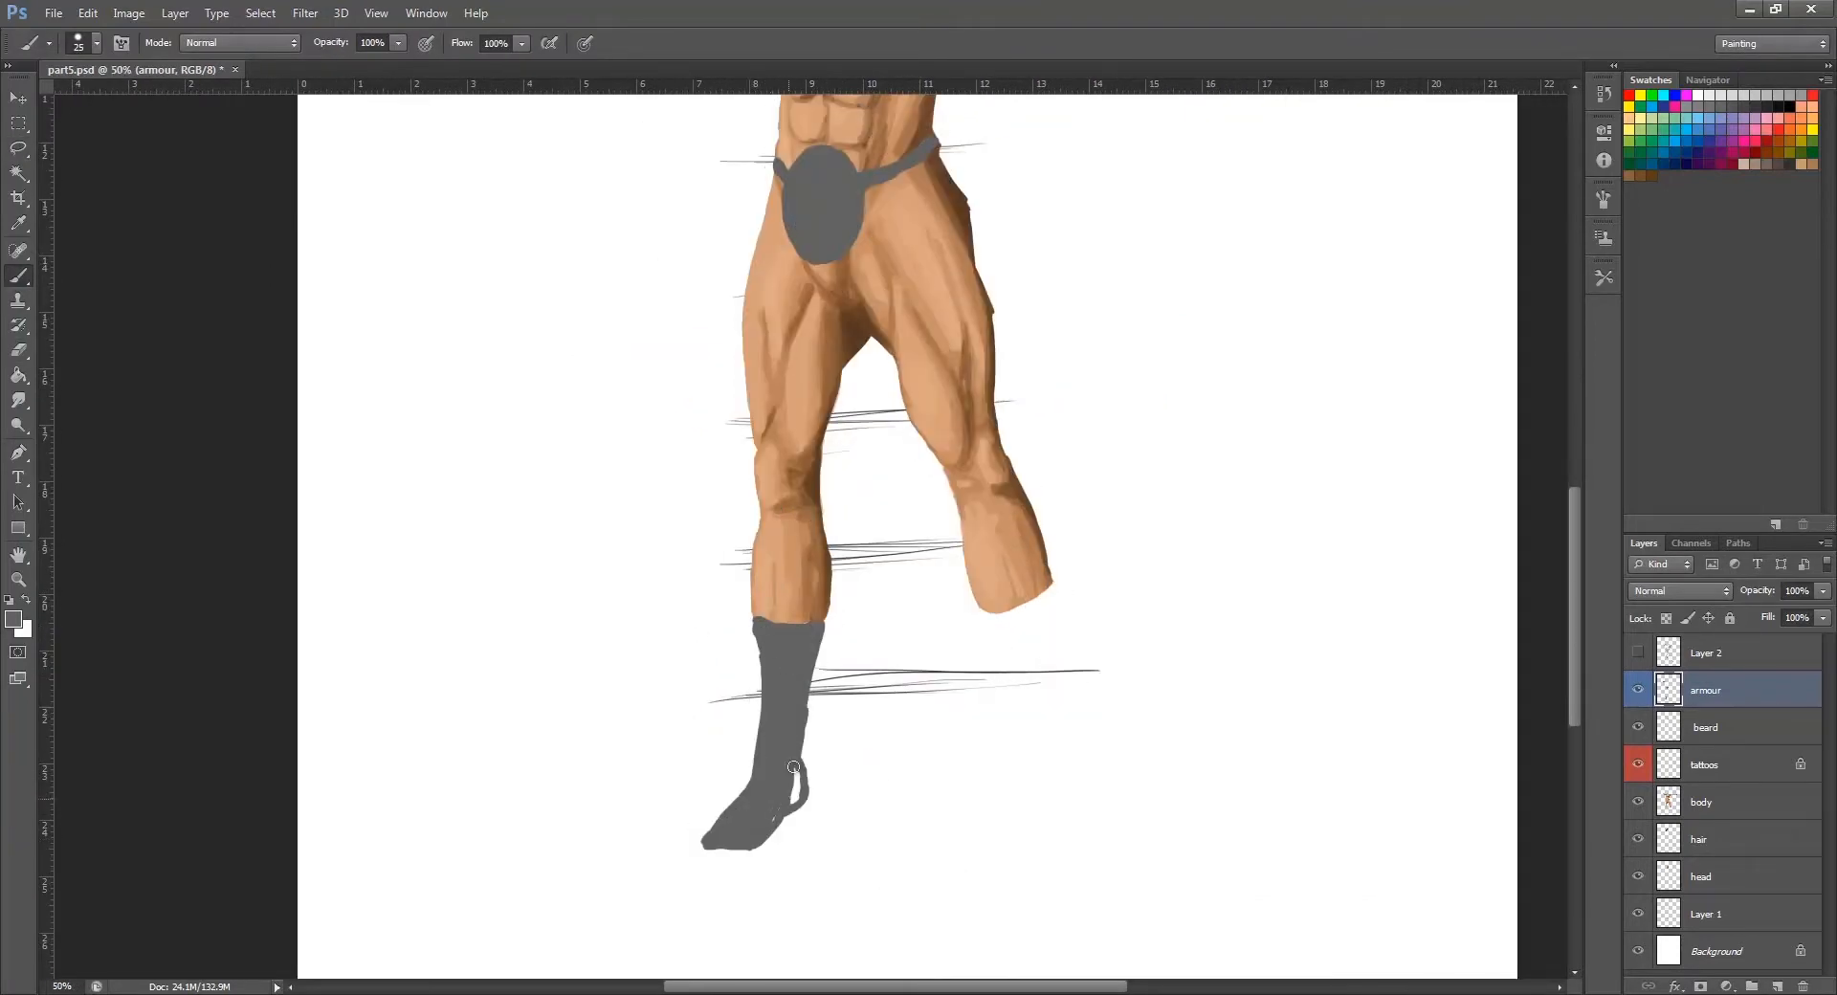
pyautogui.moveTo(1032, 585); pyautogui.dragTo(1103, 844)
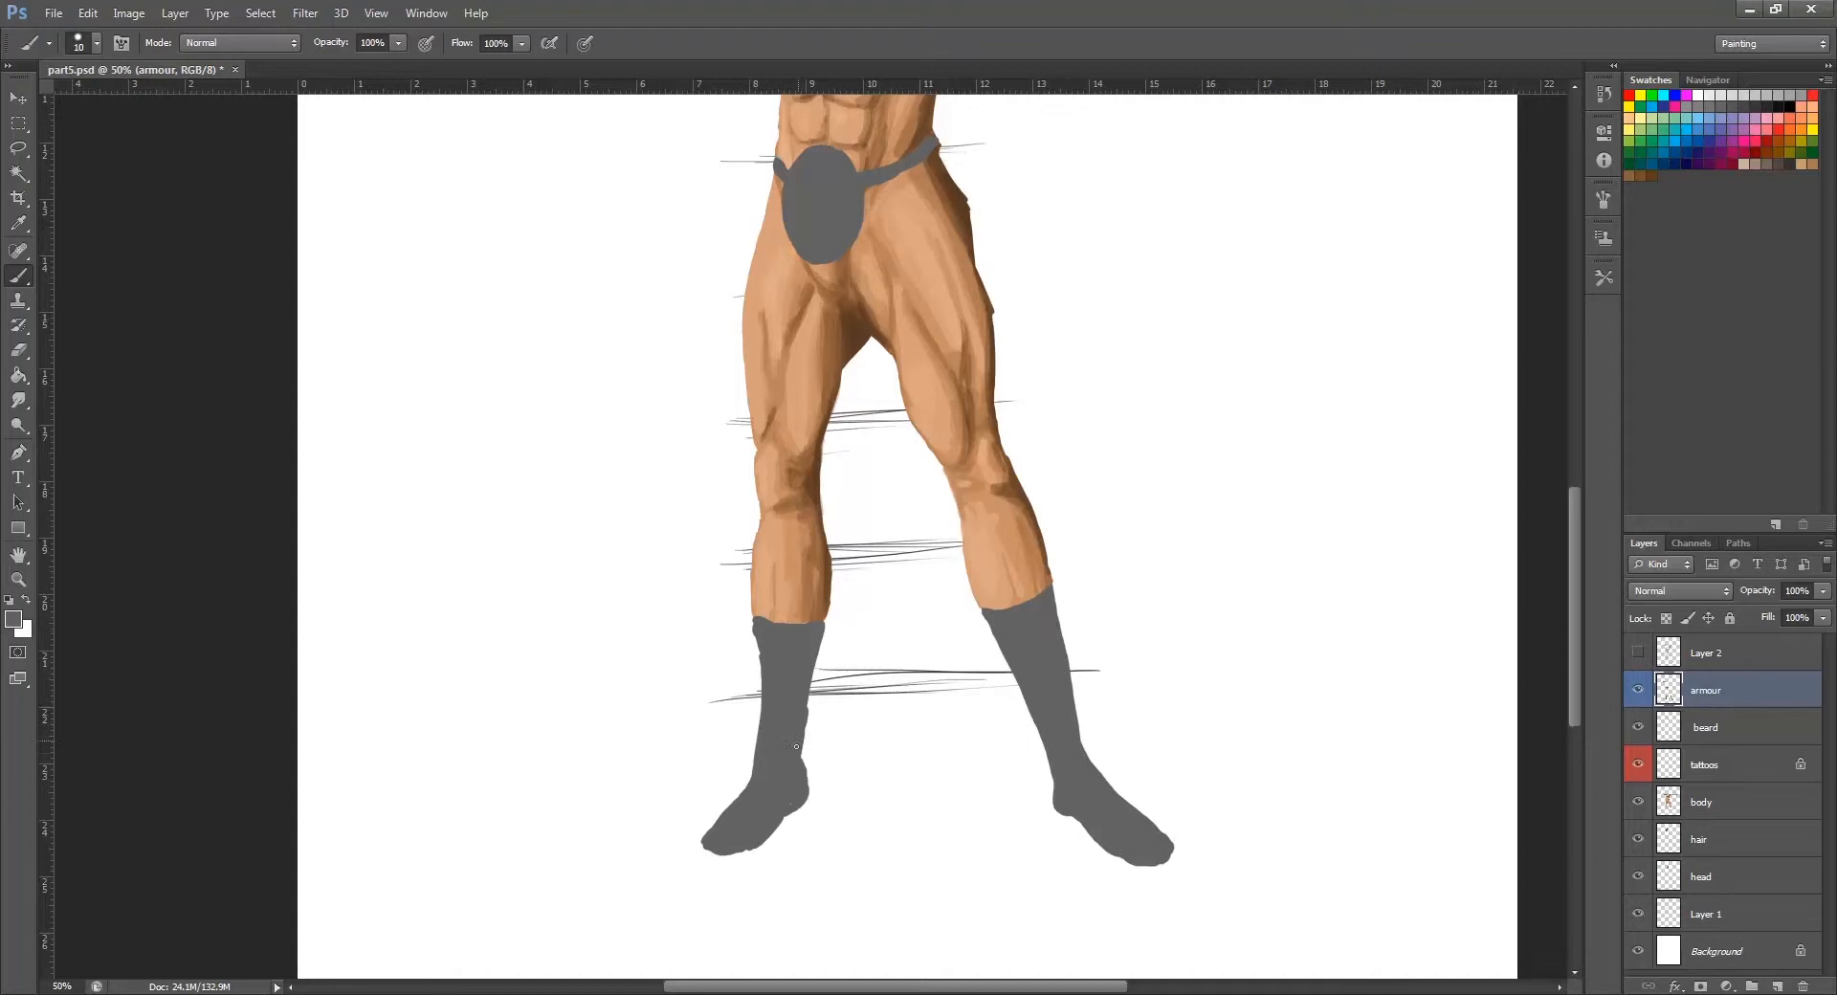